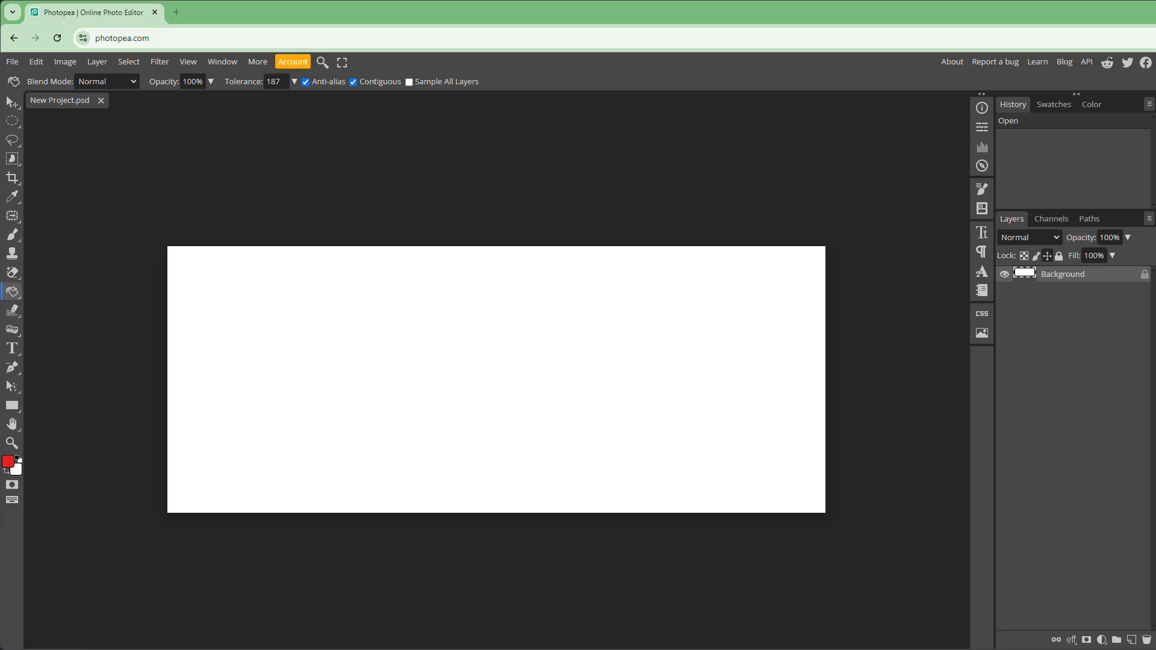
mouse_move(272, 419)
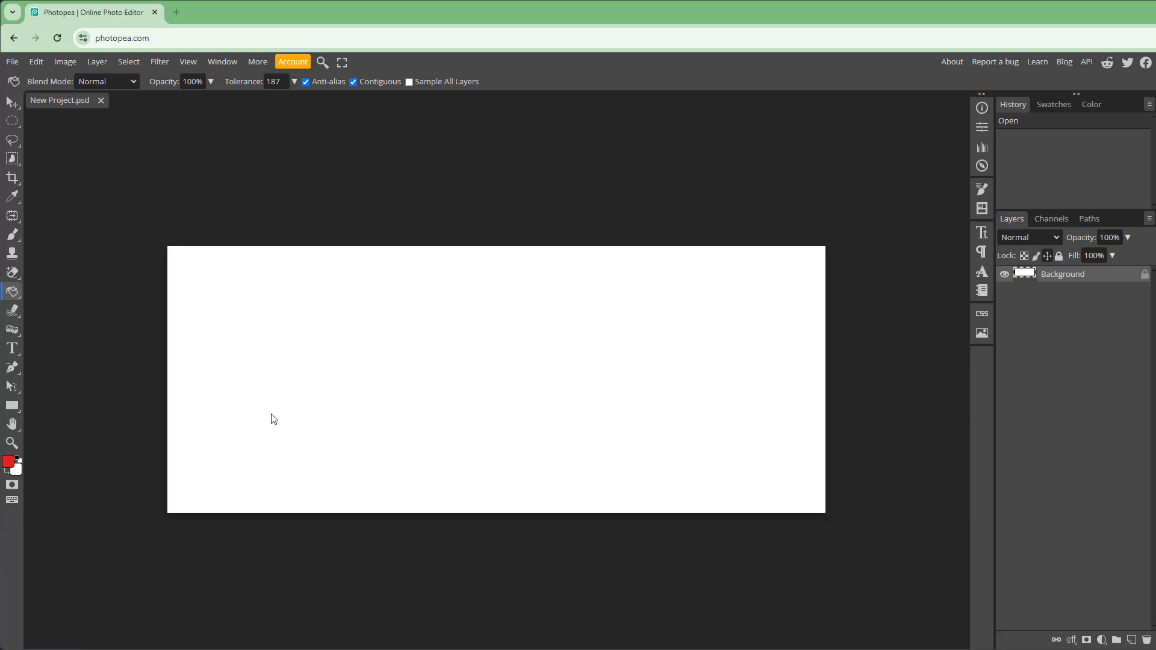
mouse_move(42, 378)
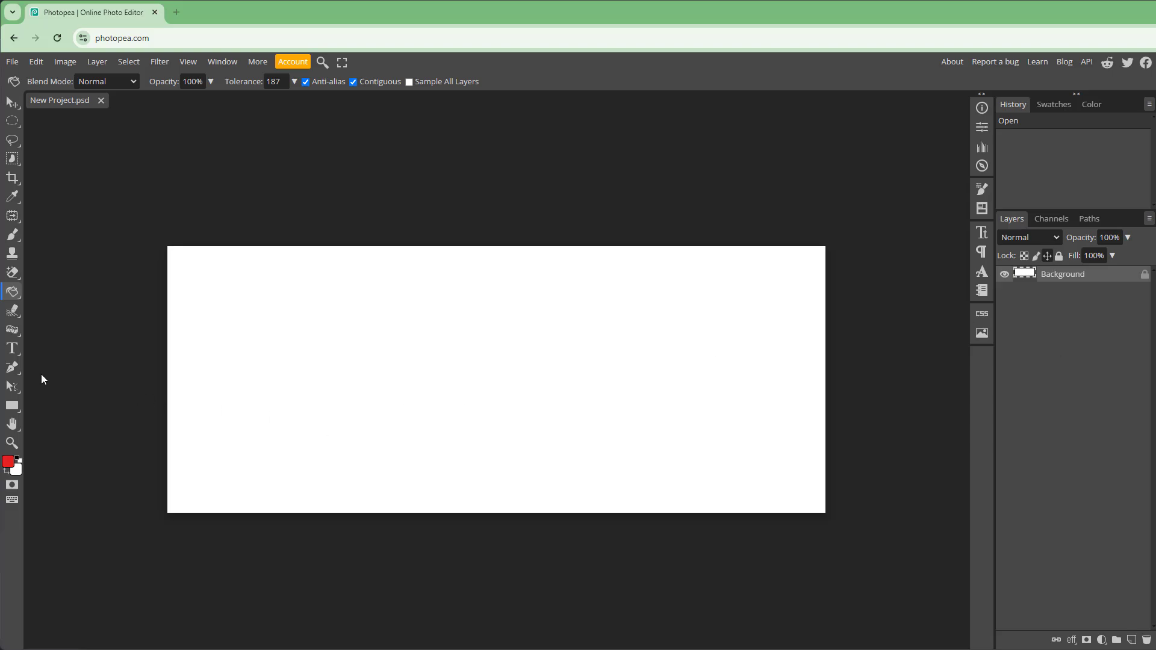
- Switch from the Paint Bucket to the Gradient Tool
click(12, 292)
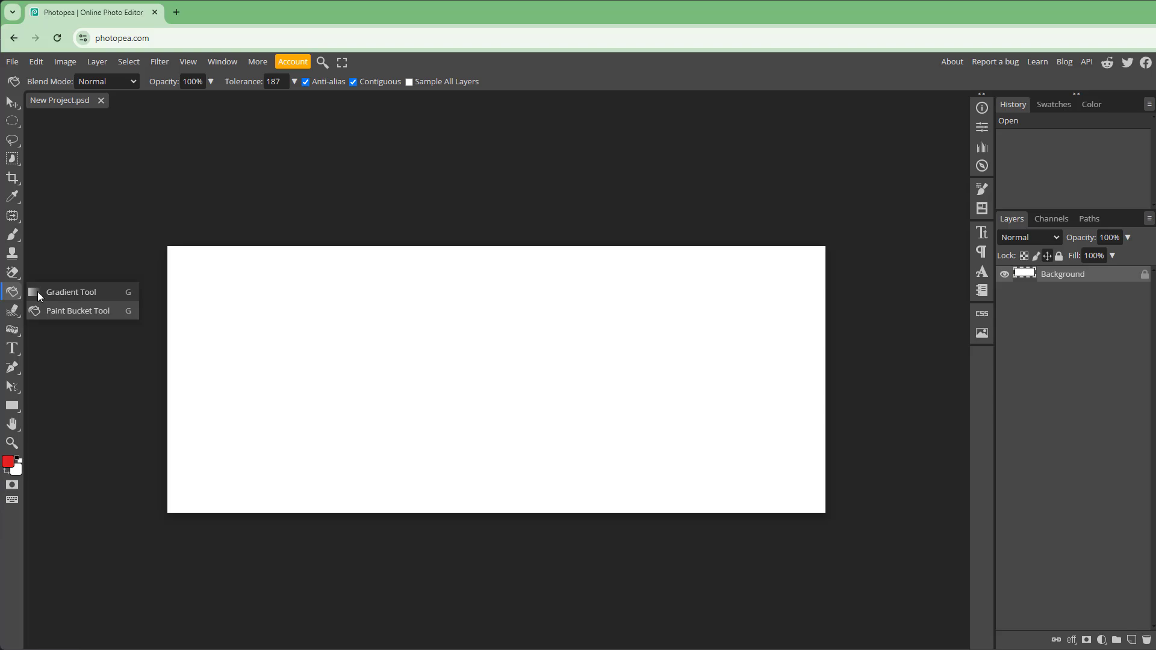
click(71, 291)
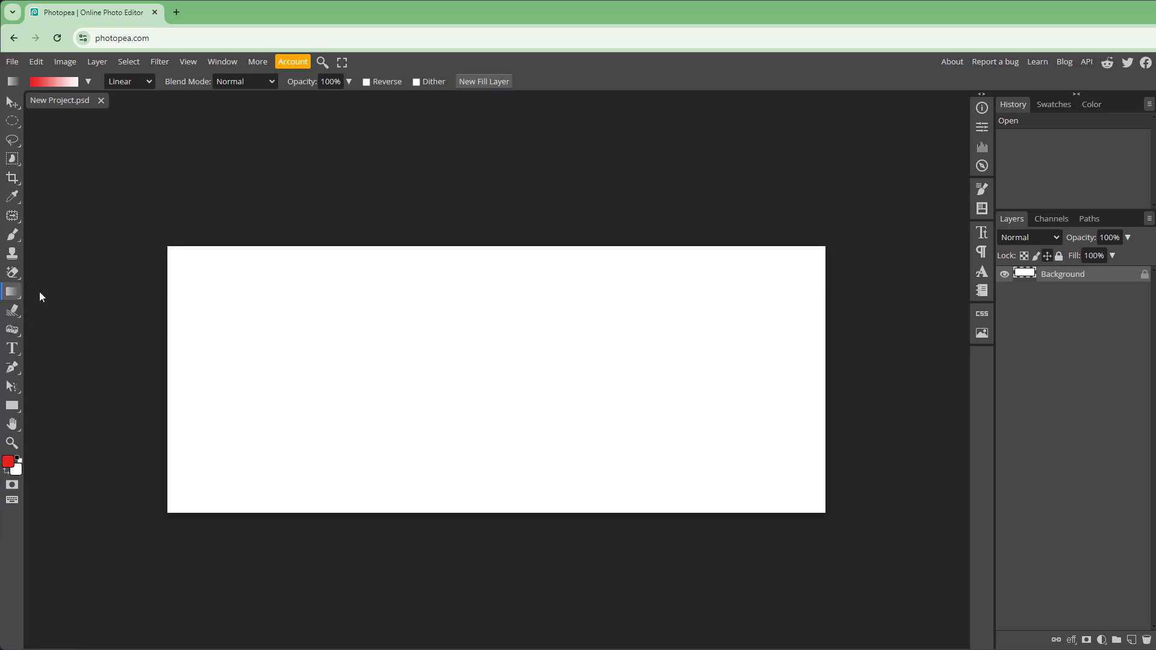
- Choose the blue-white-gold gradient preset and paint a diagonal linear gradient across the canvas
click(88, 82)
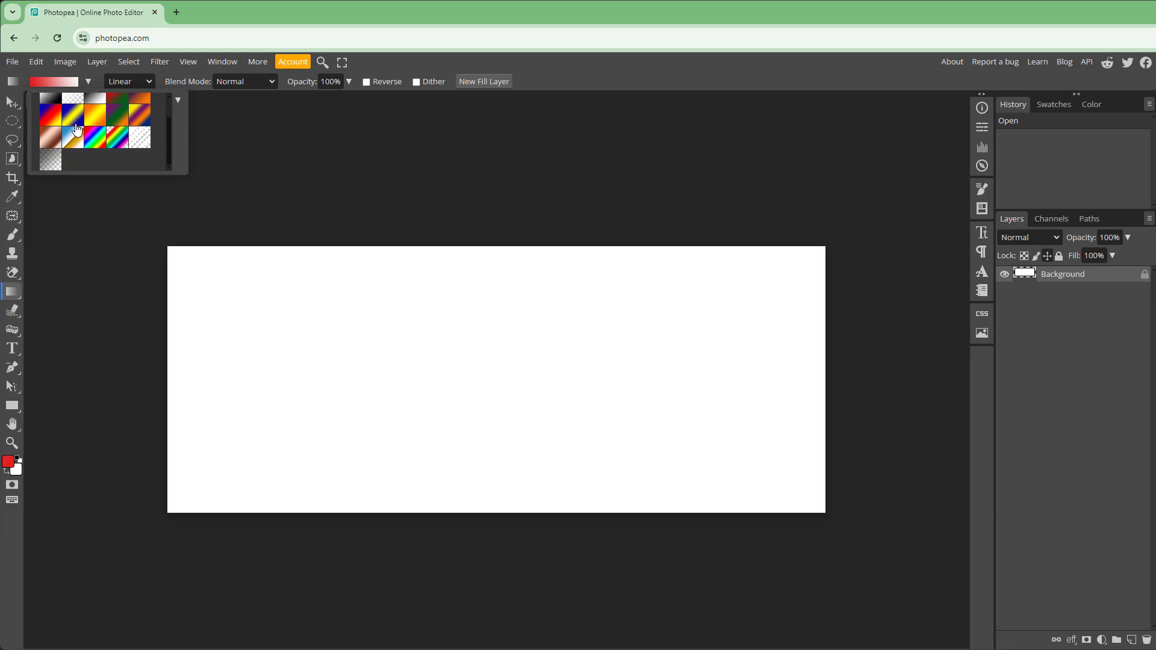
click(50, 121)
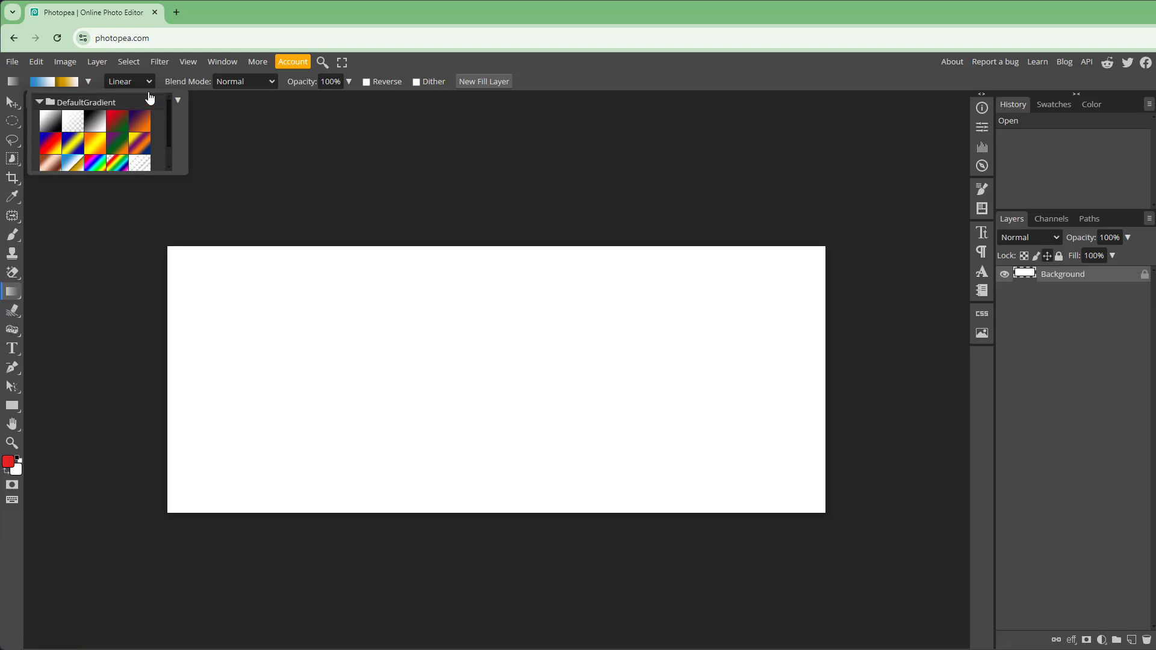
click(125, 81)
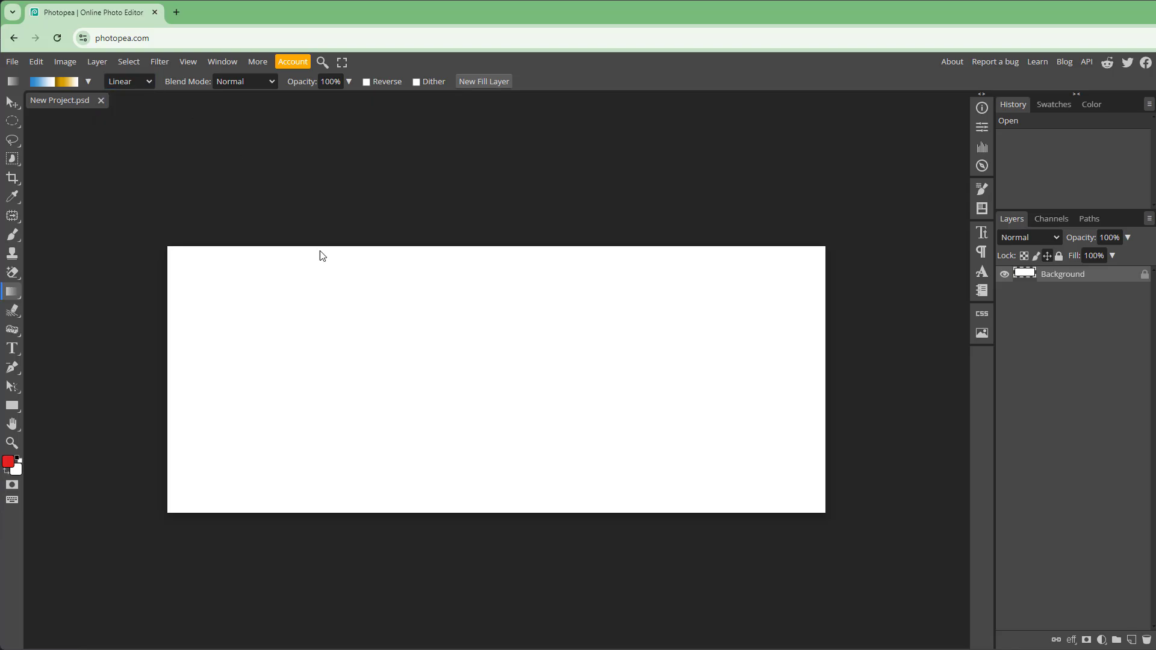
drag(322, 256, 251, 161)
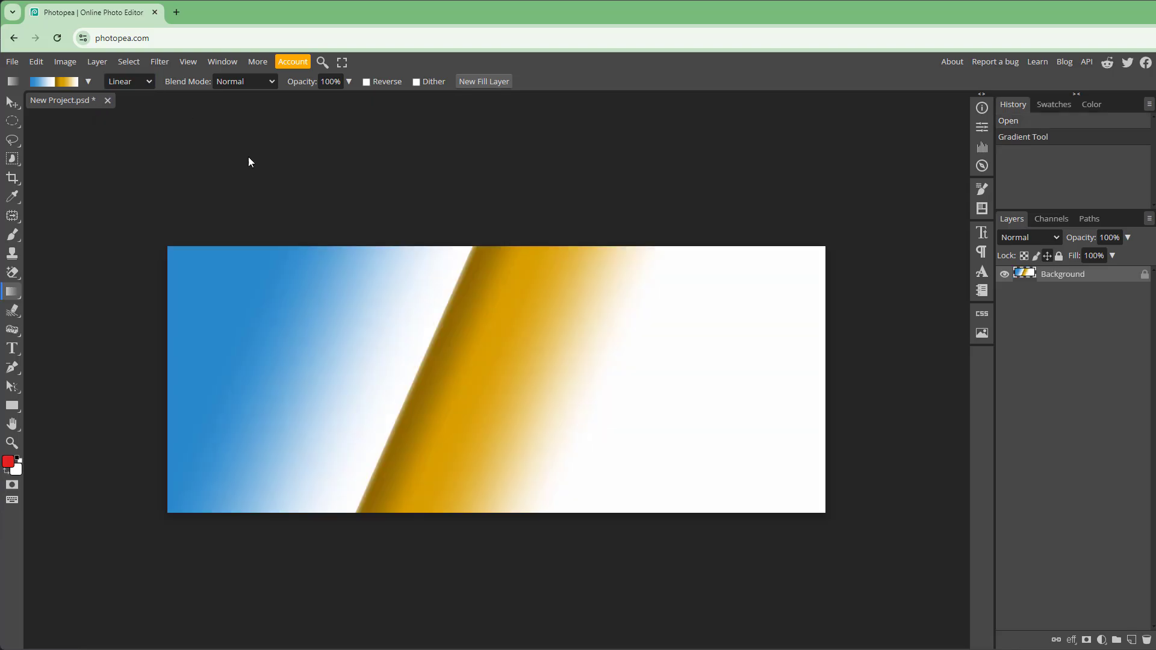
- Change the gradient shape to Radial, then to Diamond
click(125, 81)
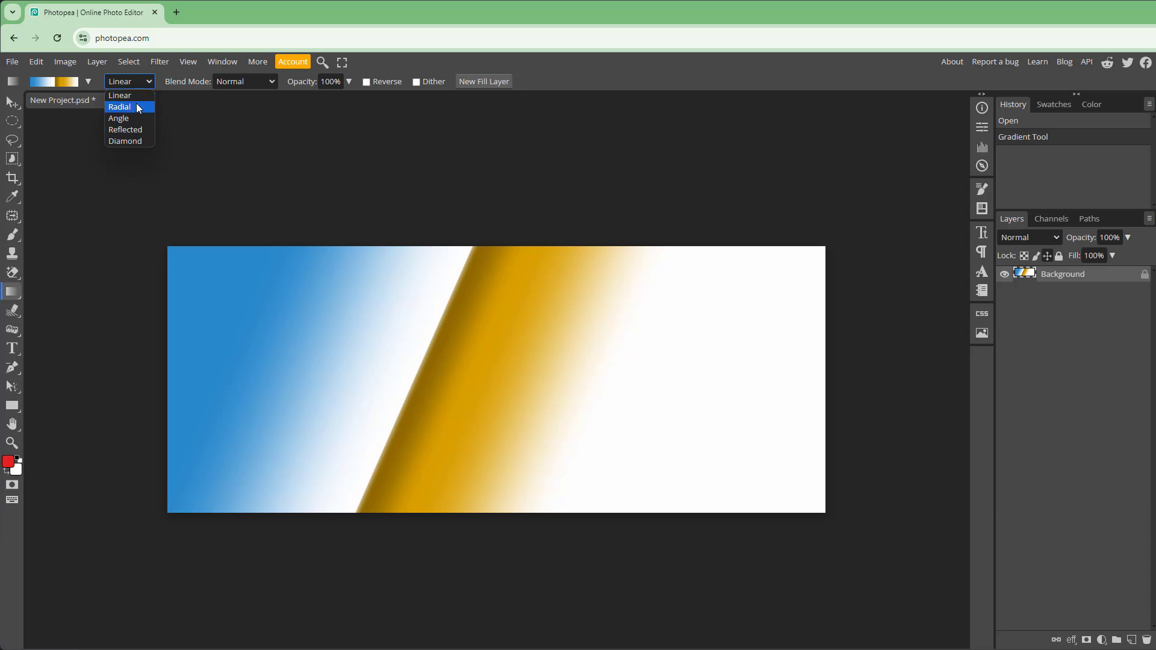
click(119, 107)
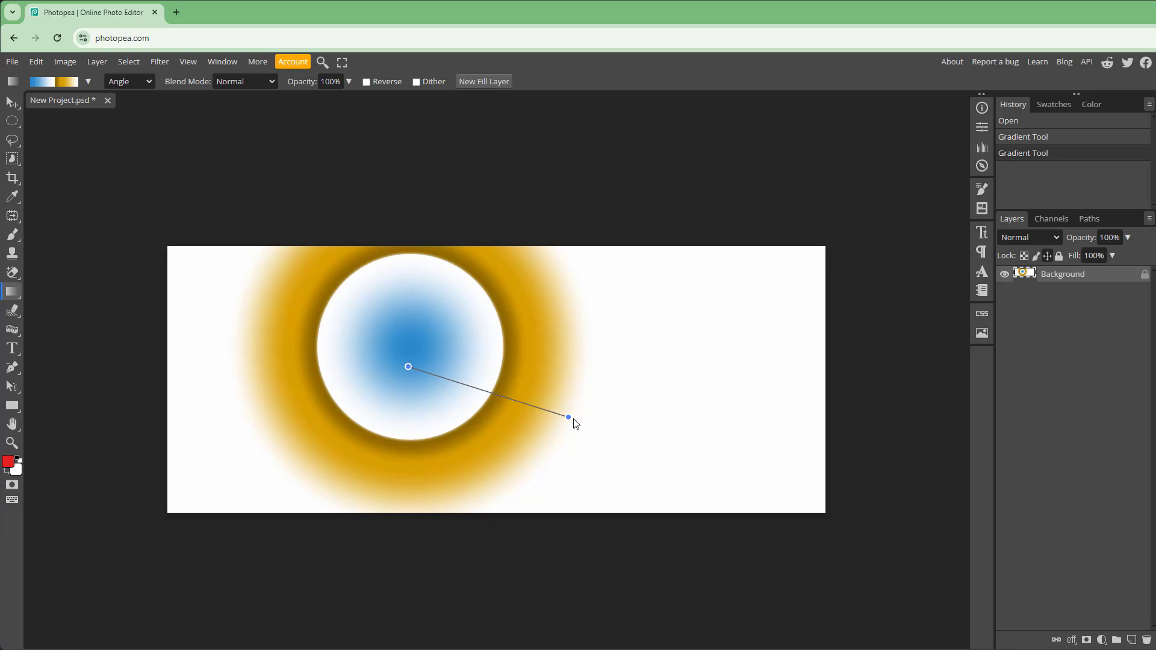
click(127, 81)
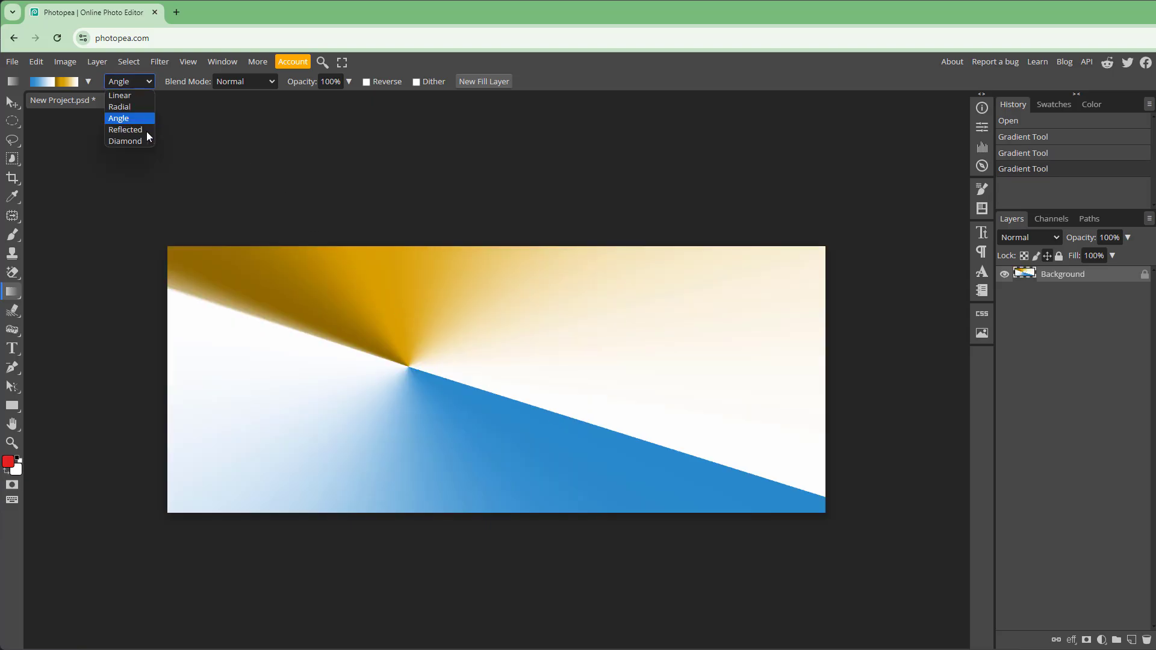
click(125, 130)
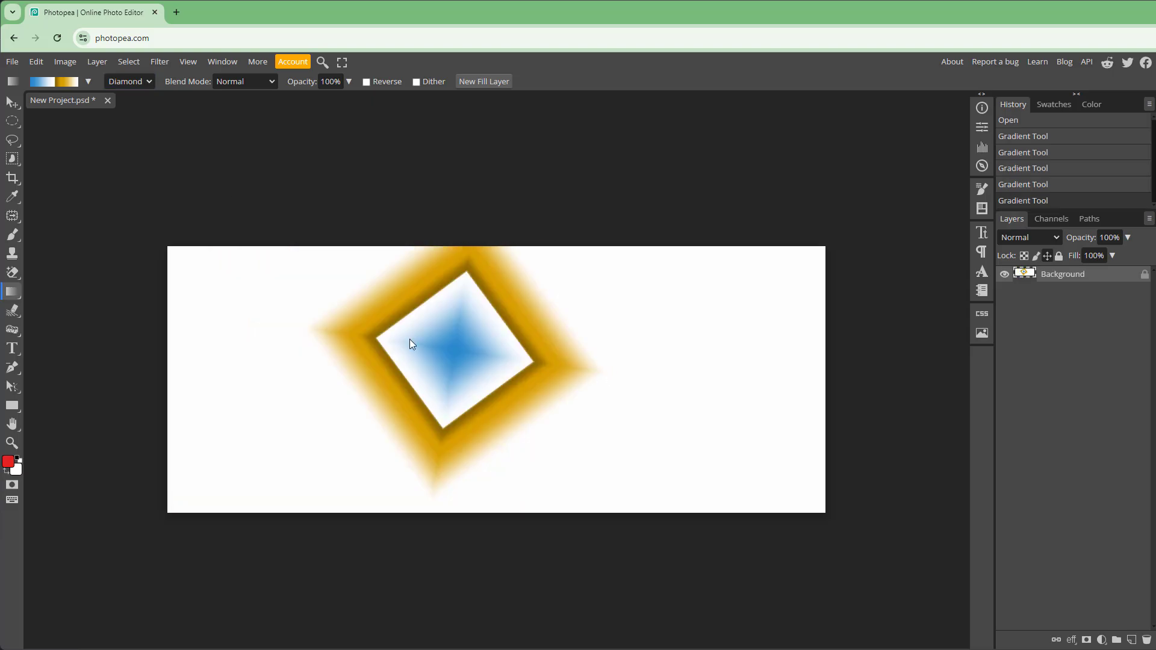
click(243, 82)
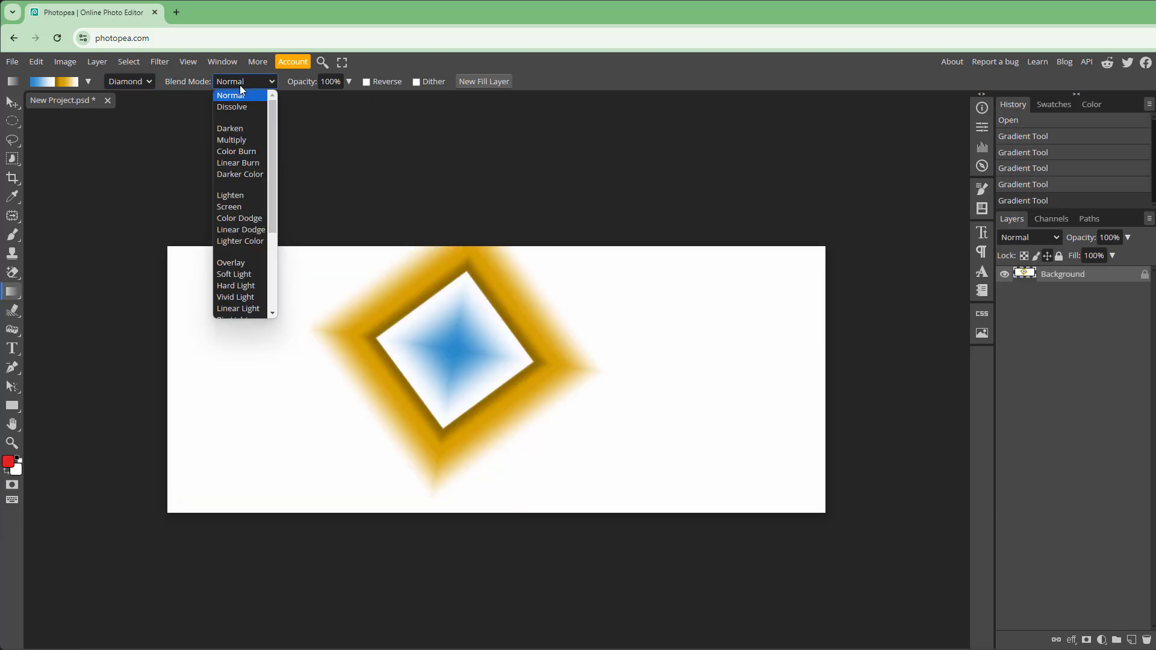
mouse_move(236, 159)
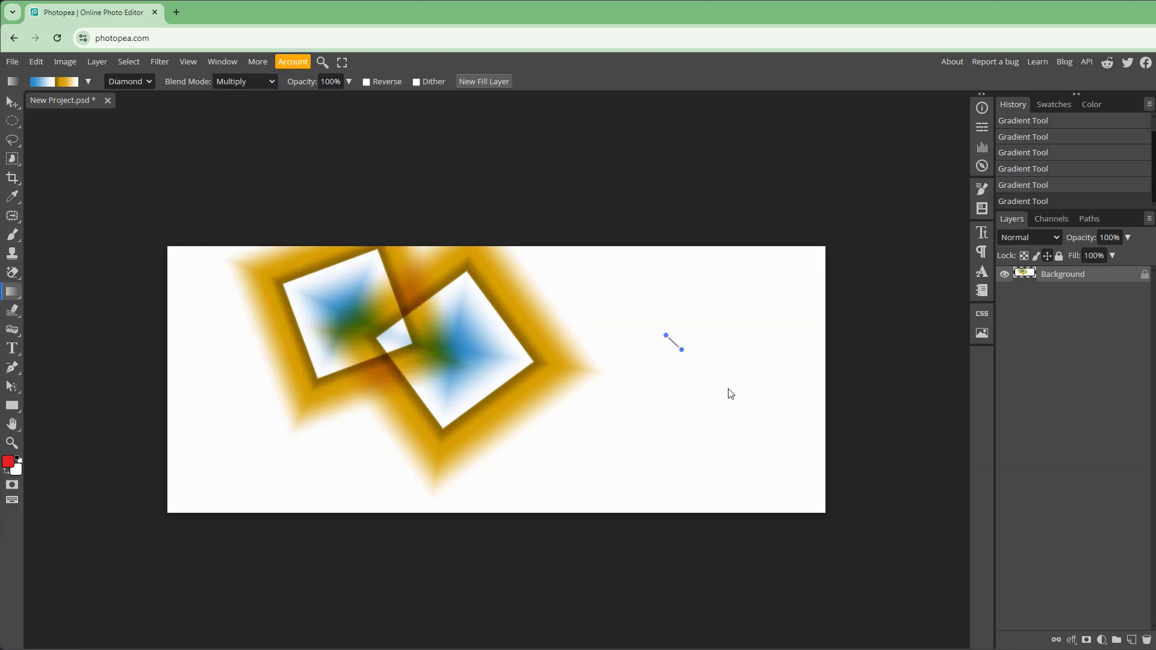
- Draw a Lighten-blended diamond gradient, then set blending back to Multiply
click(243, 81)
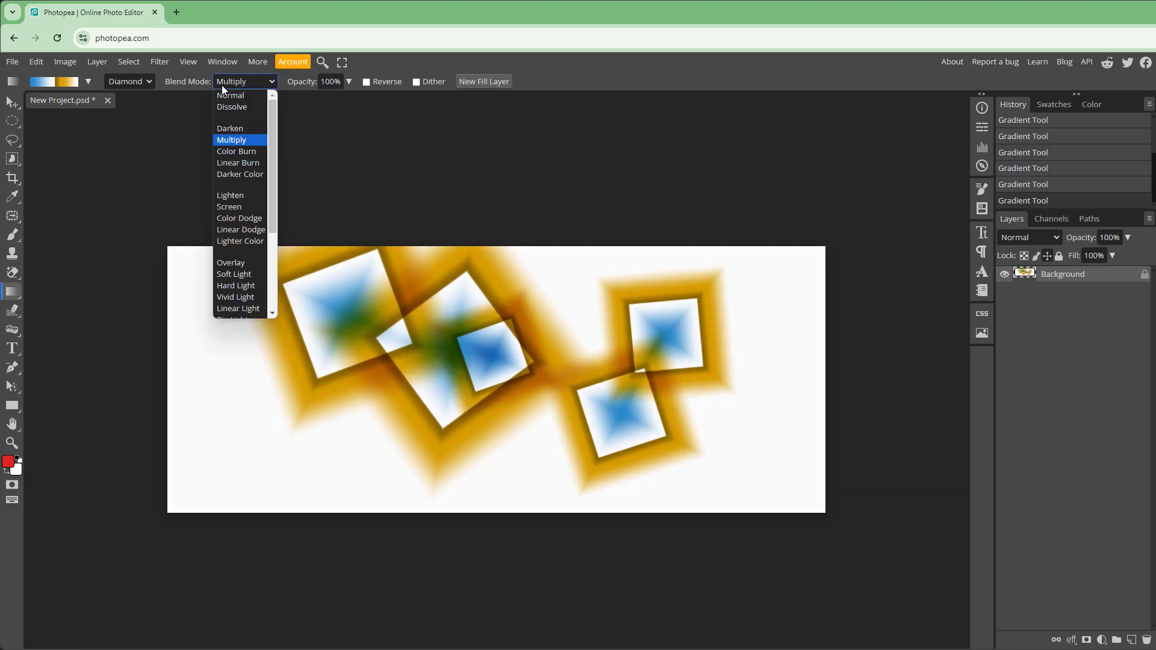
click(230, 194)
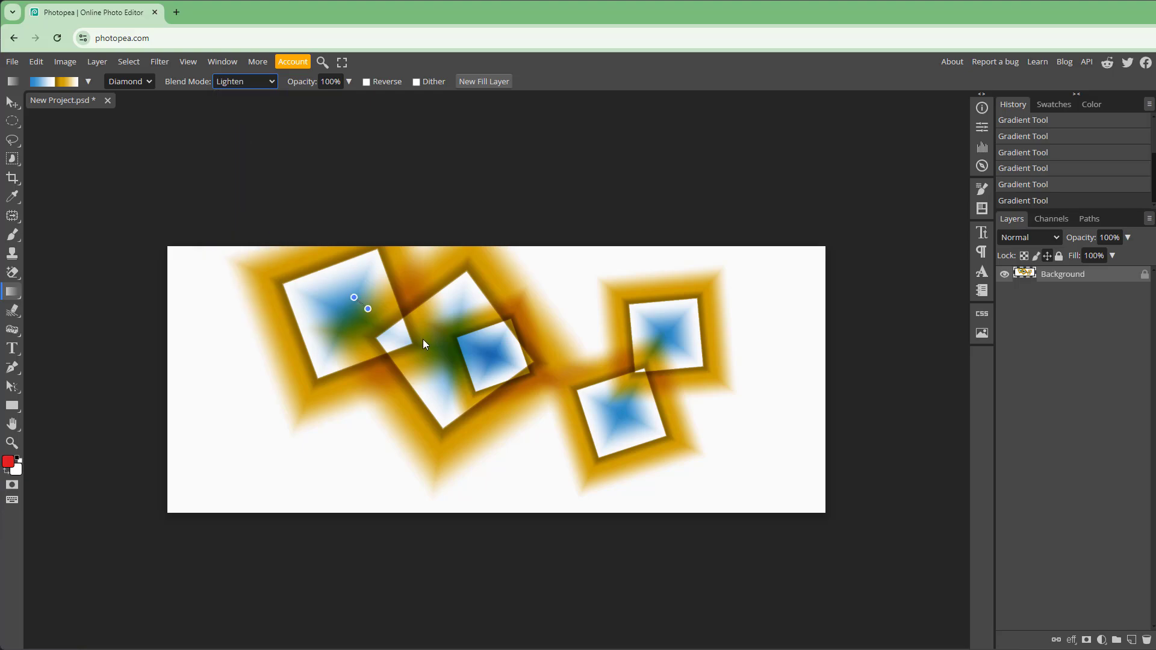
drag(211, 371, 585, 454)
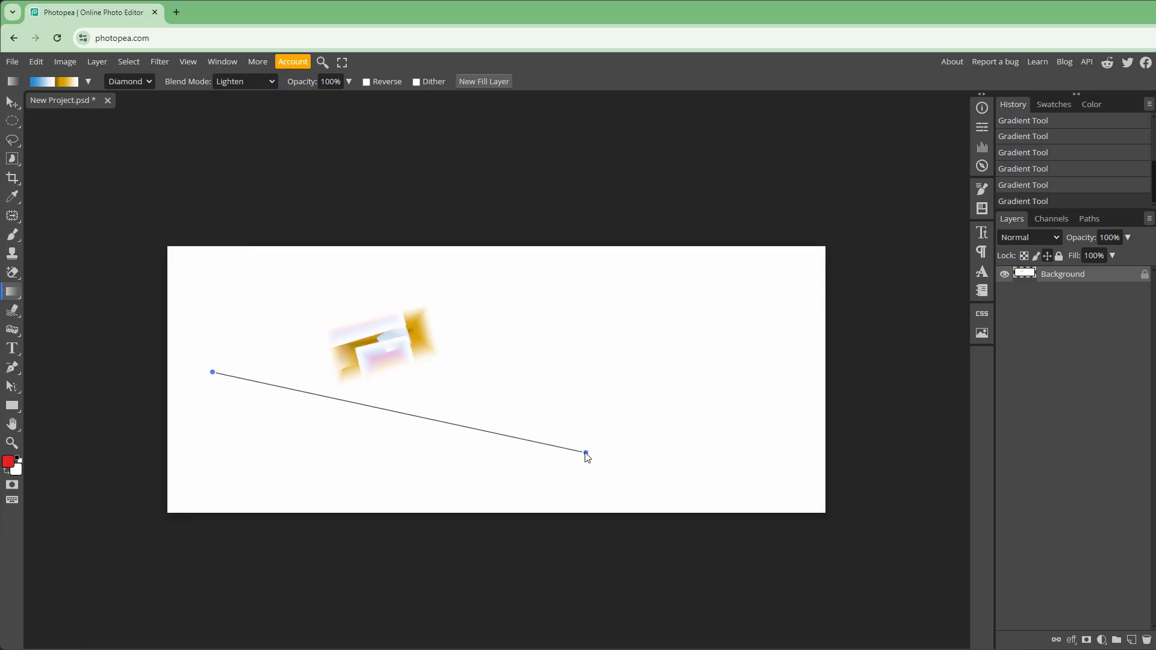
click(244, 81)
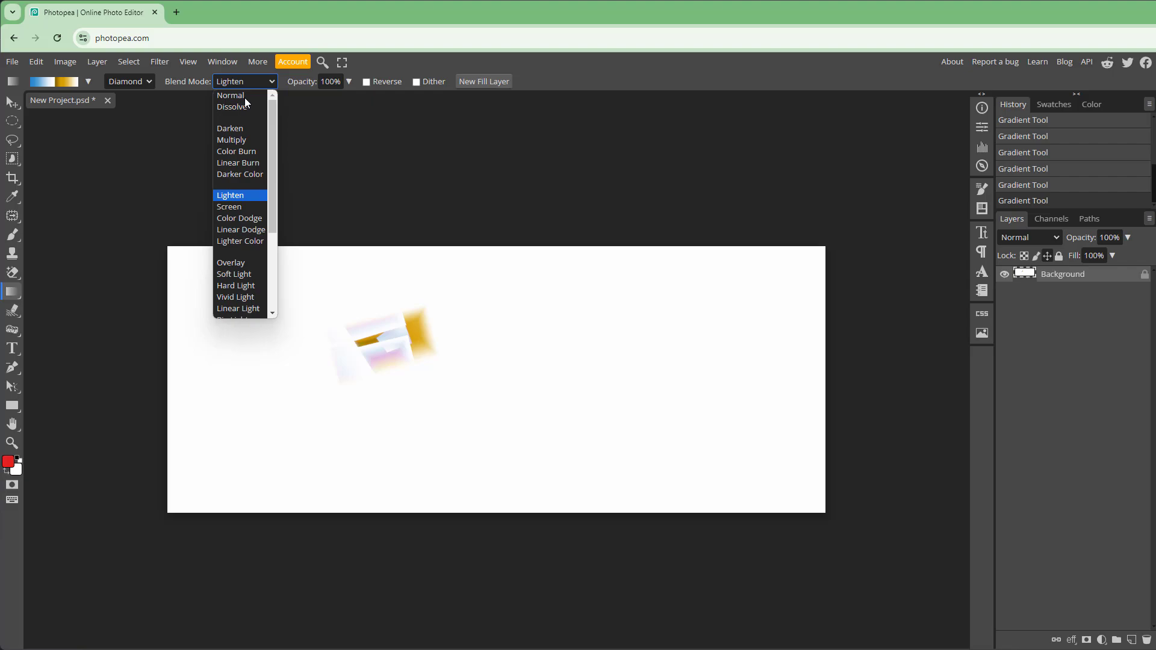
click(232, 139)
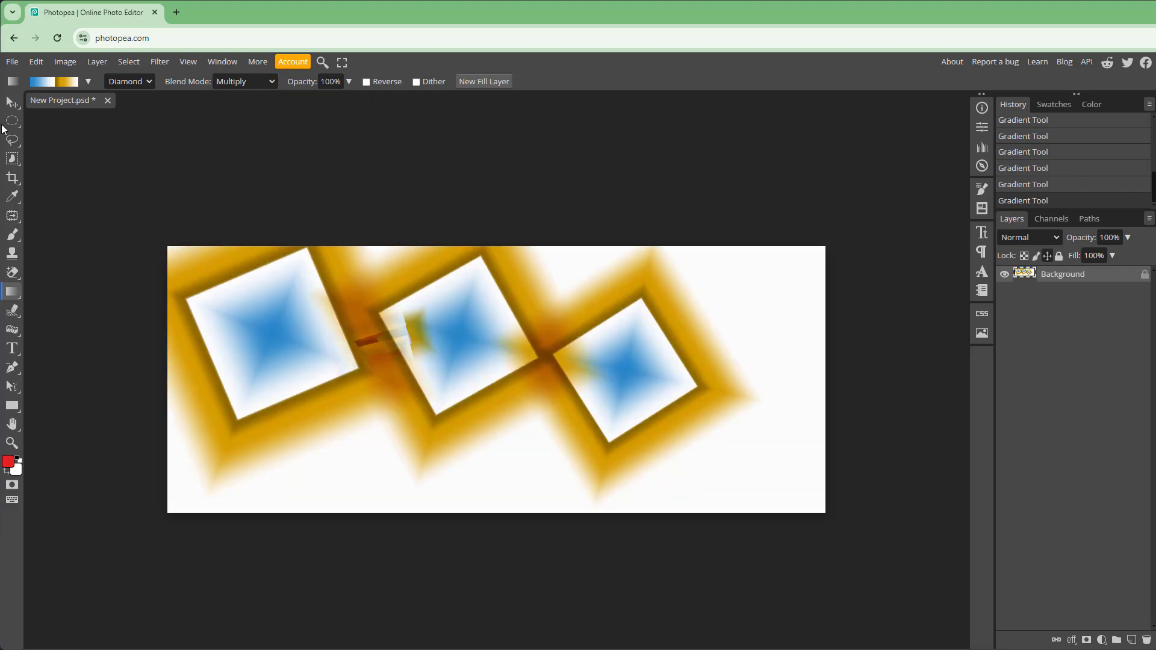
click(13, 102)
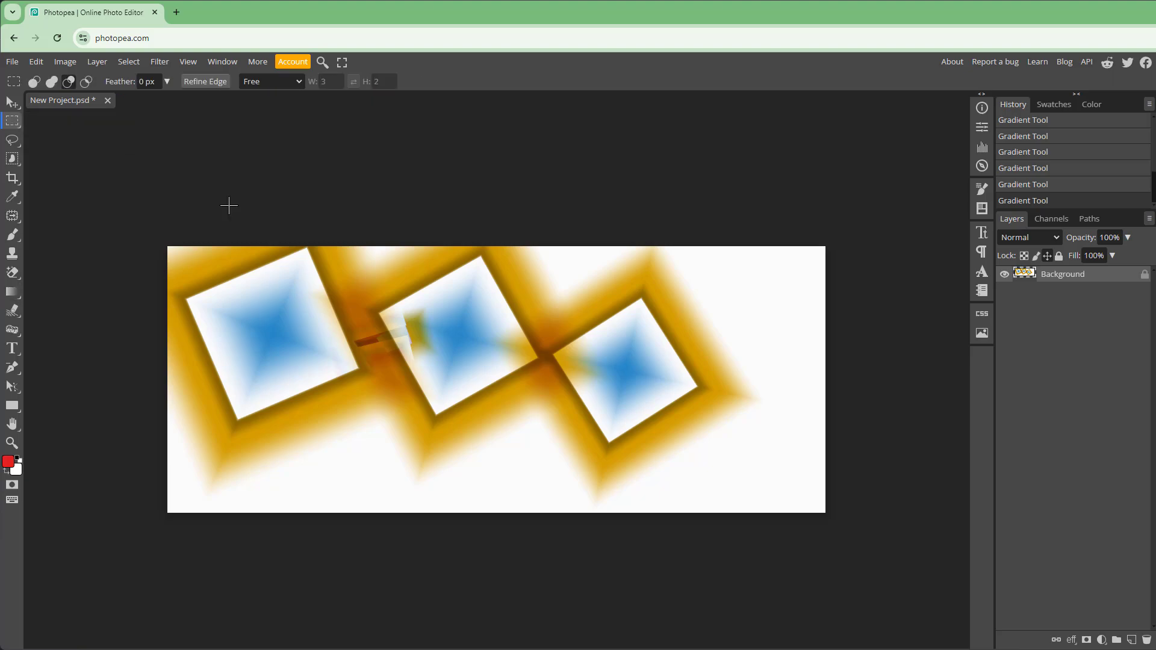
- Select a rectangle around the rightmost diamond, try a gradient fill, and undo it
drag(503, 257, 772, 449)
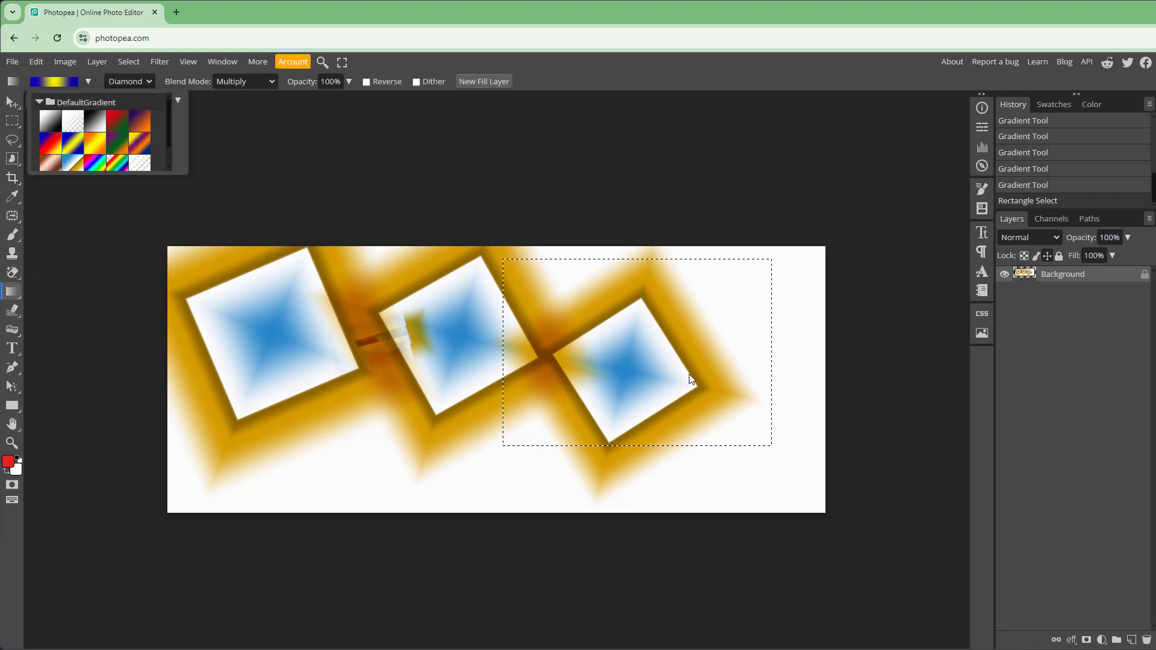
drag(724, 339, 772, 397)
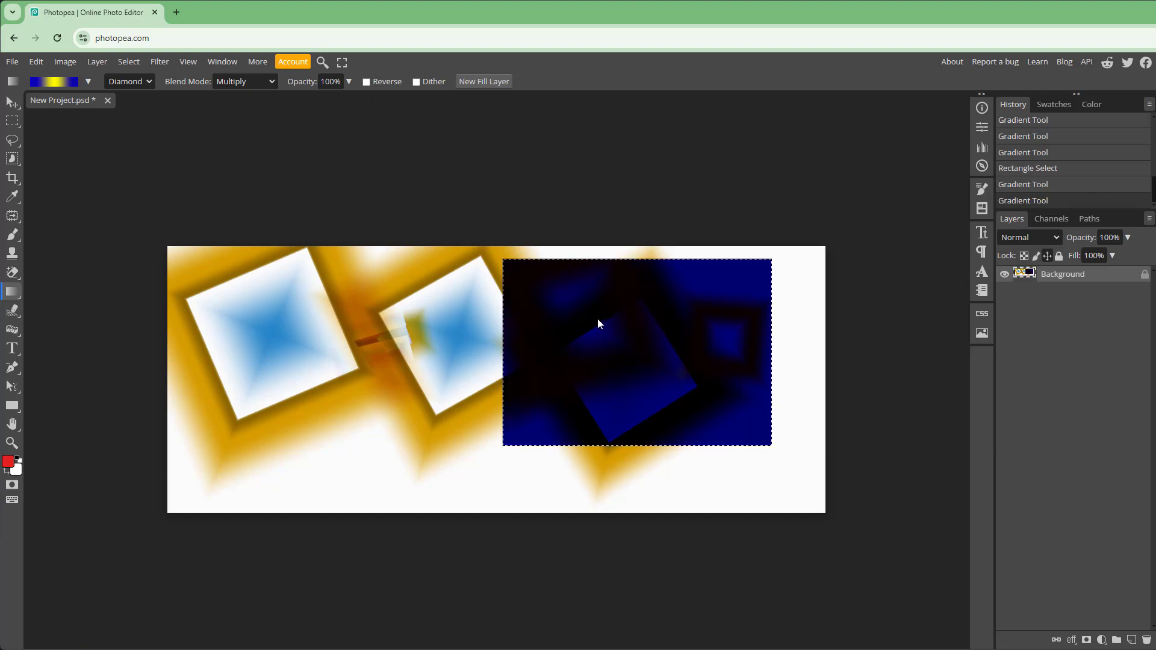
key(ctrl+z)
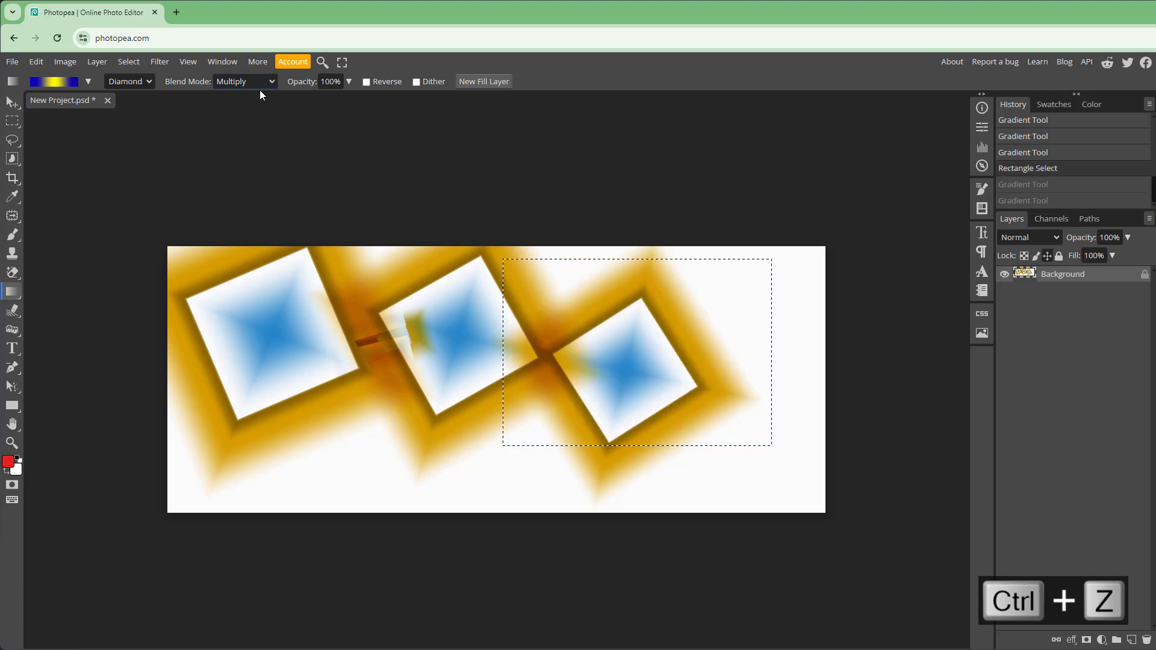
- Set blending to Normal and draw a large blue-and-yellow diamond inside the selection
click(243, 81)
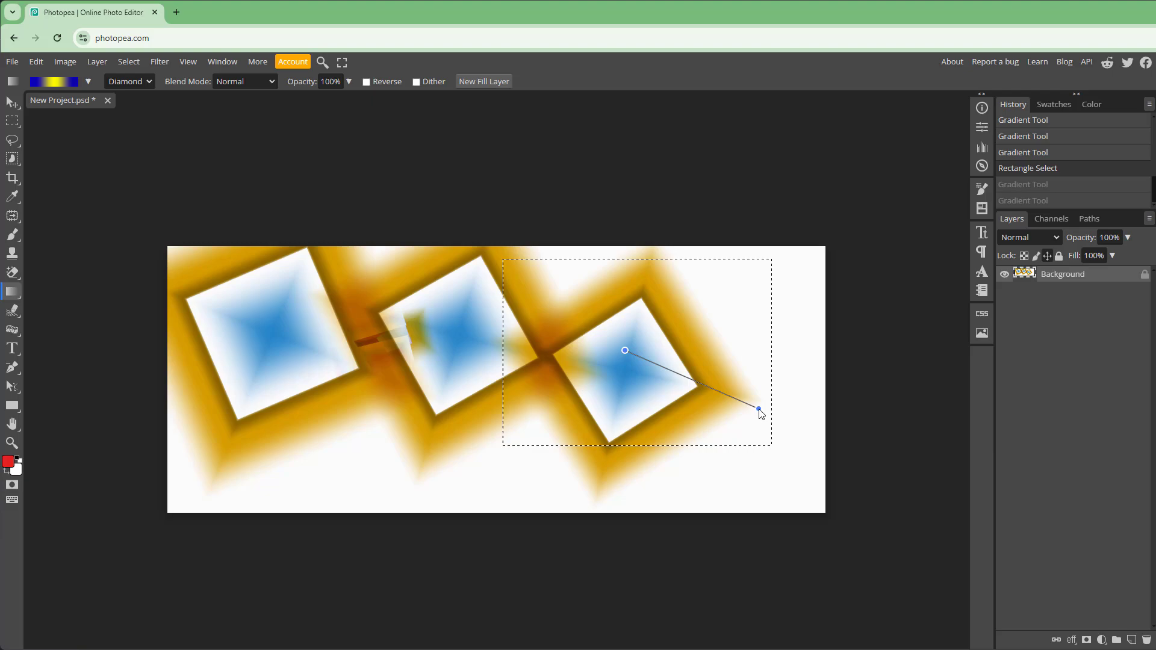
drag(625, 350, 815, 441)
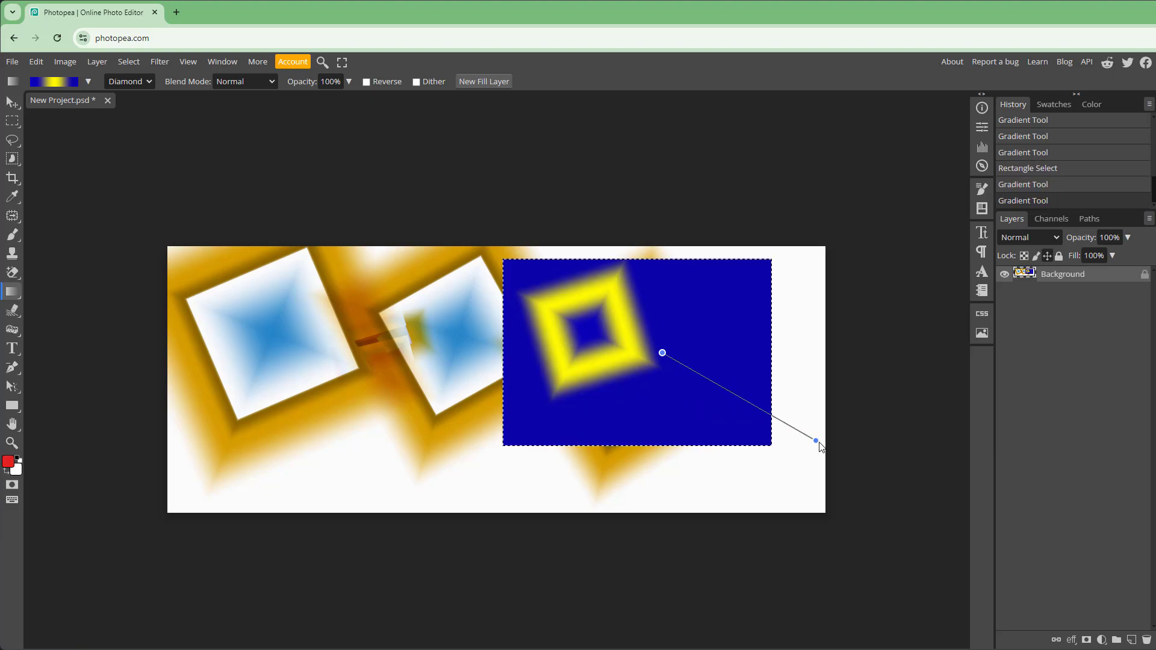
drag(661, 354, 815, 441)
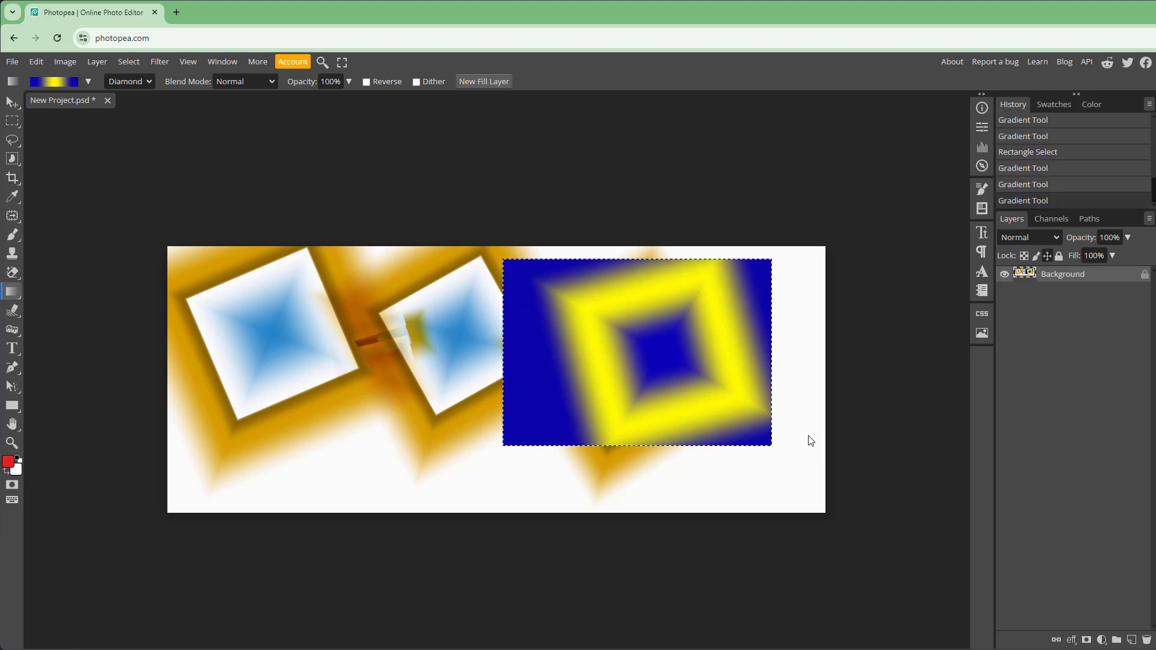